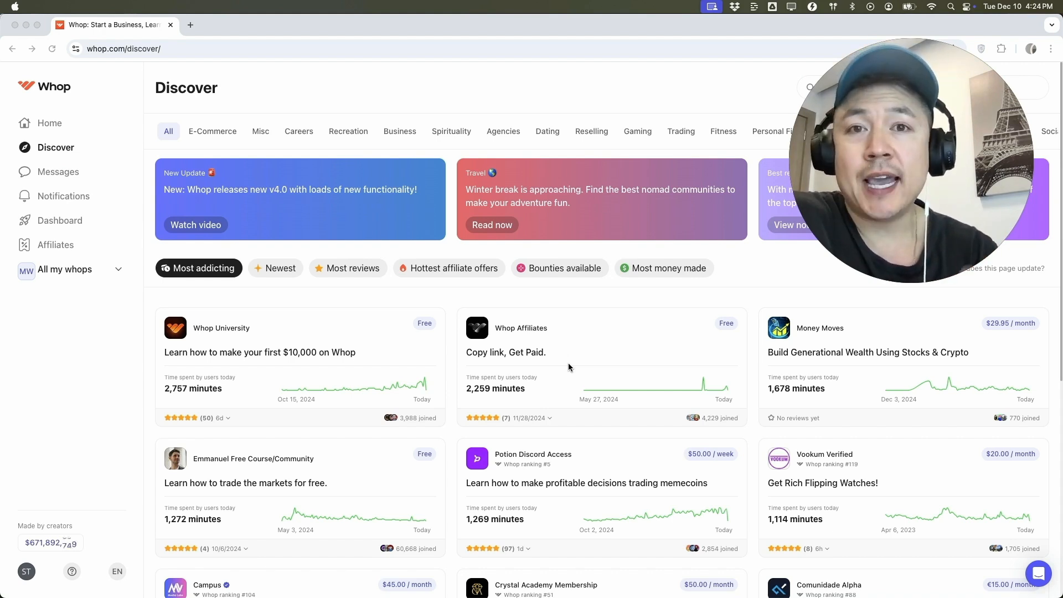
pyautogui.moveTo(181, 95)
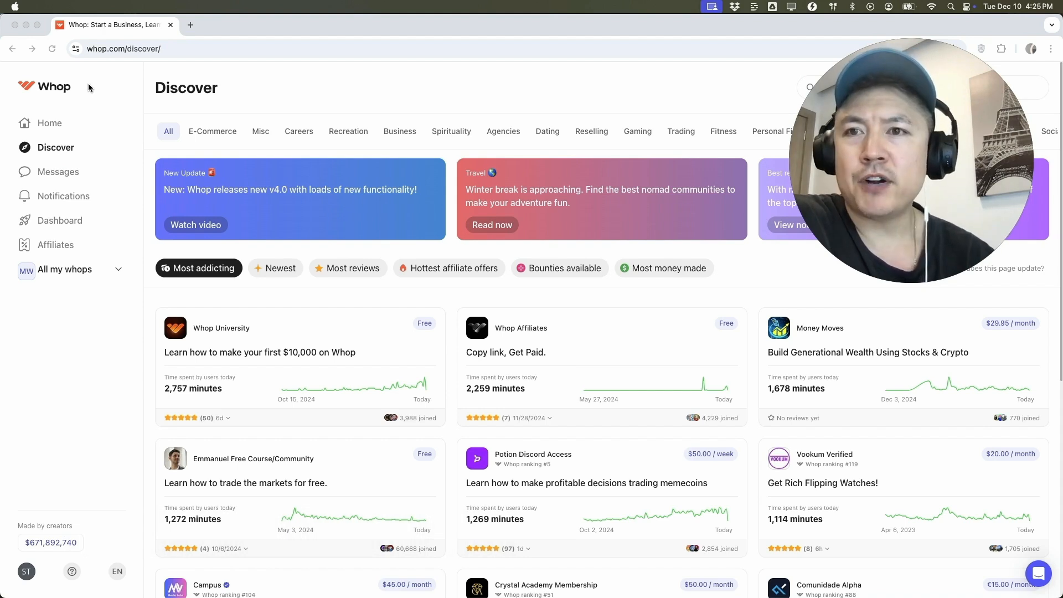
pyautogui.moveTo(183, 109)
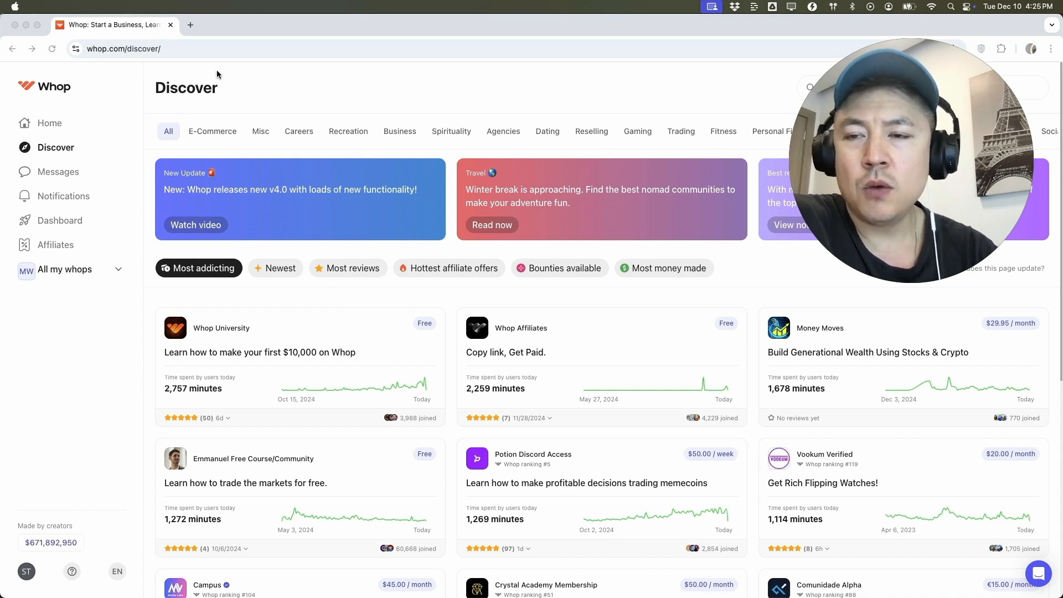
pyautogui.moveTo(54, 220)
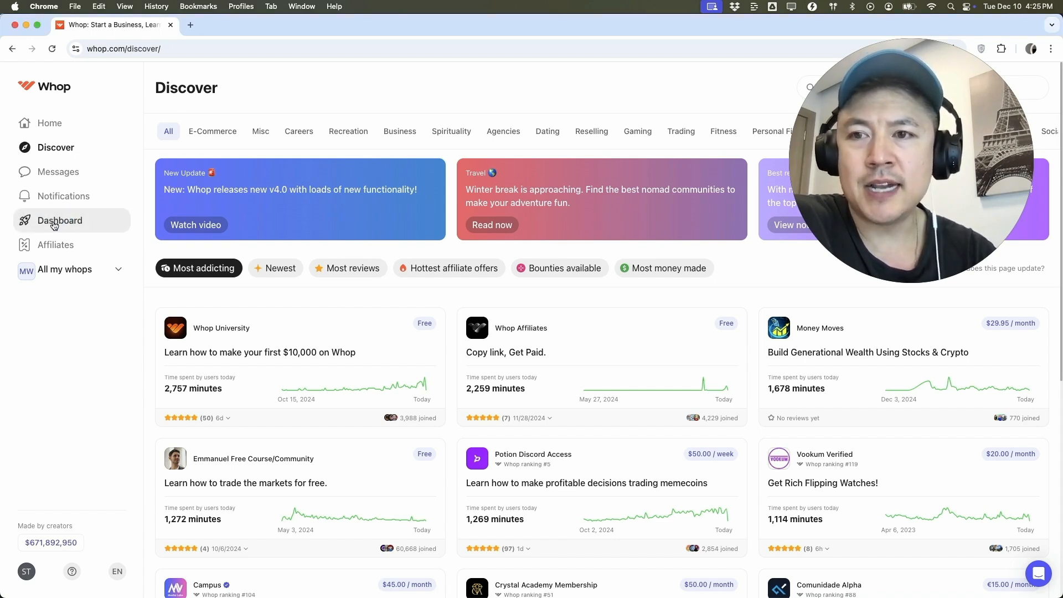
# From the dashboard's Payouts area, start Setup PayPal under Other payment methods.
pyautogui.click(59, 219)
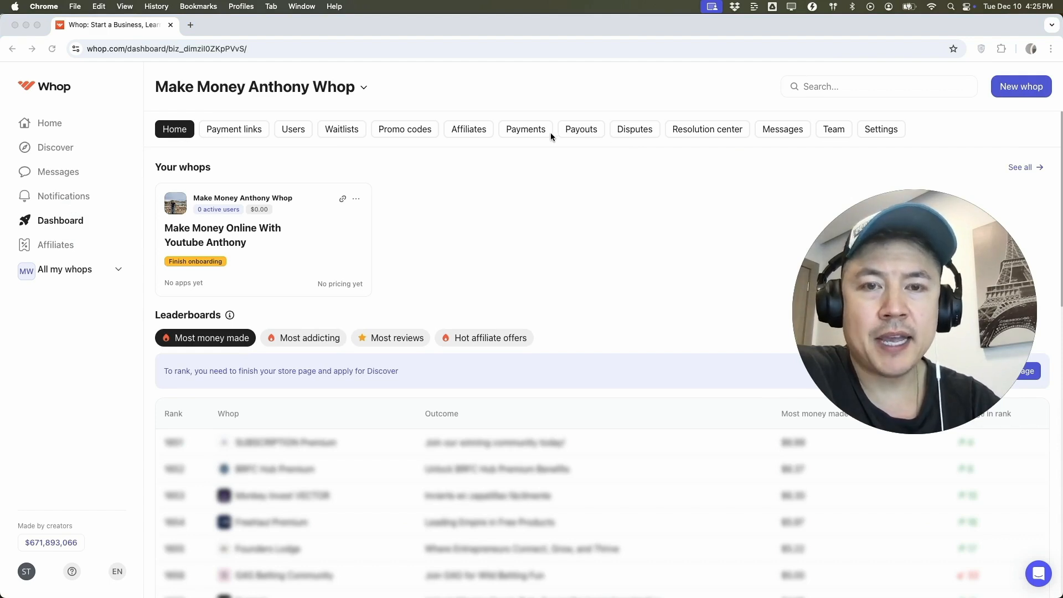
pyautogui.click(580, 129)
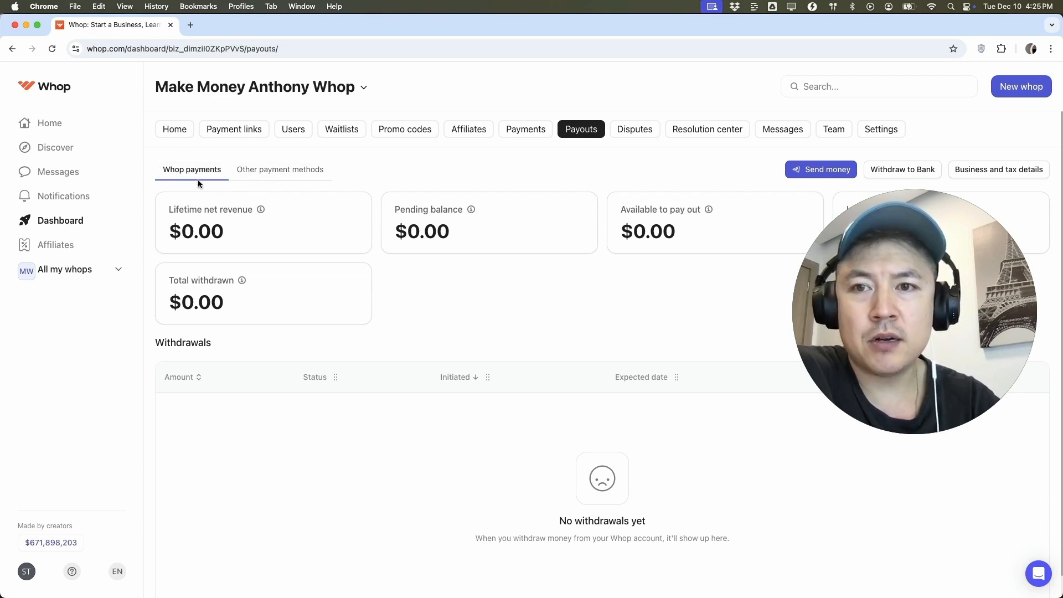
pyautogui.moveTo(279, 169)
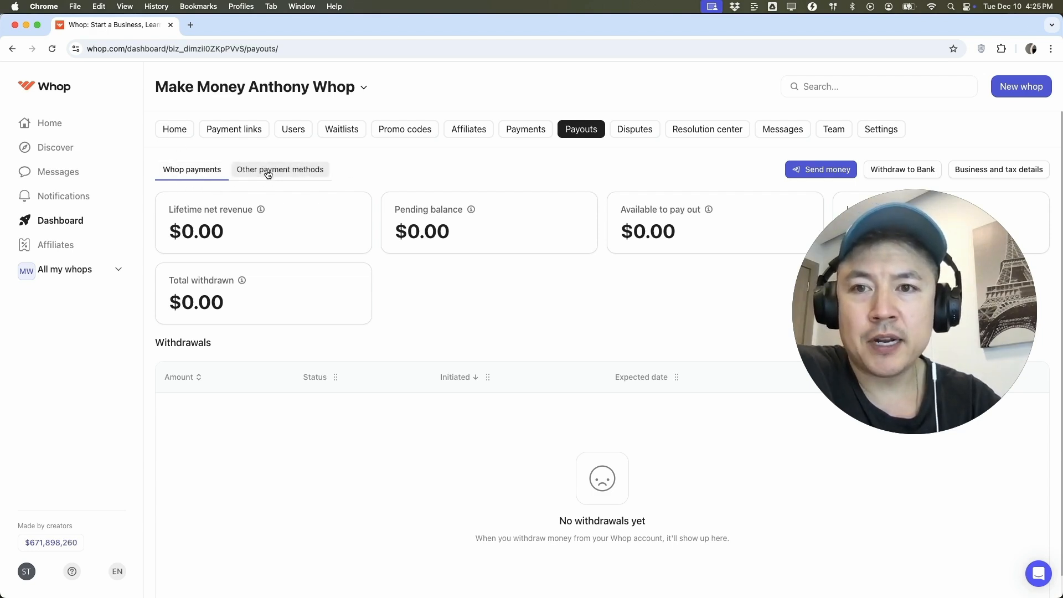
pyautogui.click(279, 168)
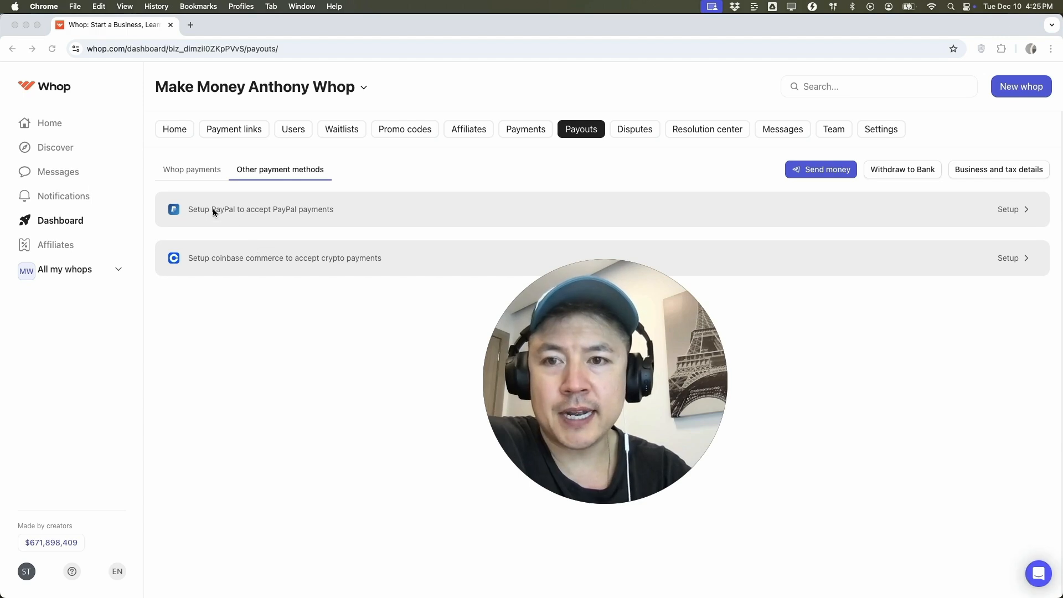
pyautogui.moveTo(255, 263)
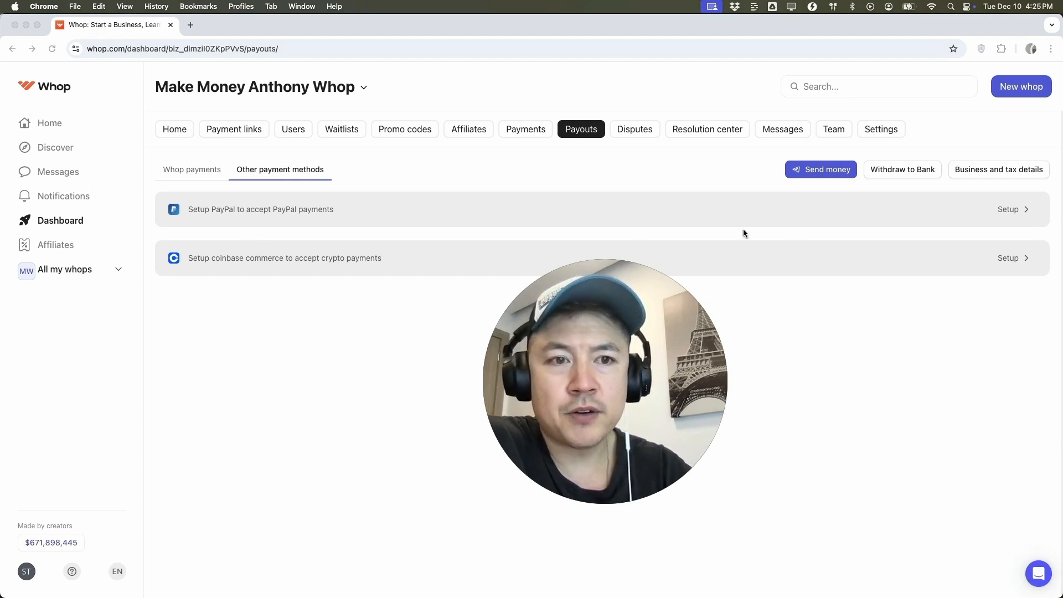
pyautogui.click(1008, 209)
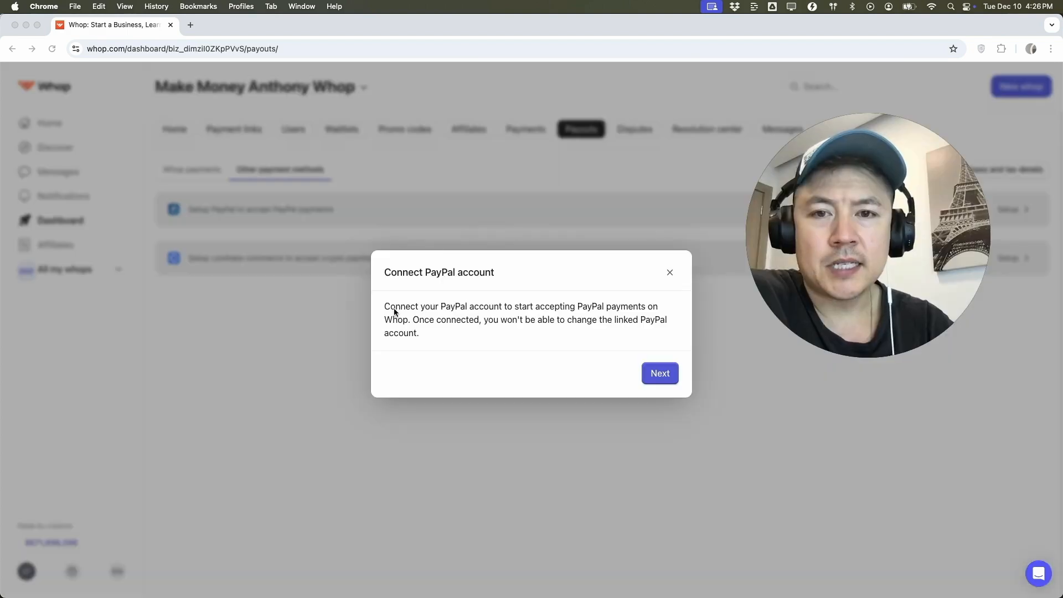
pyautogui.moveTo(521, 328)
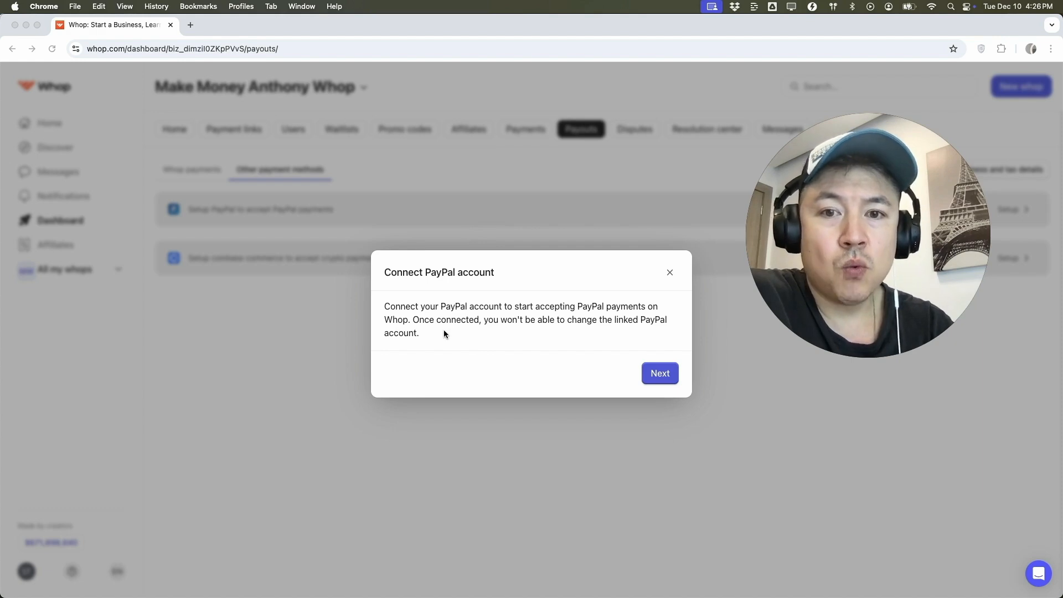
pyautogui.moveTo(346, 272)
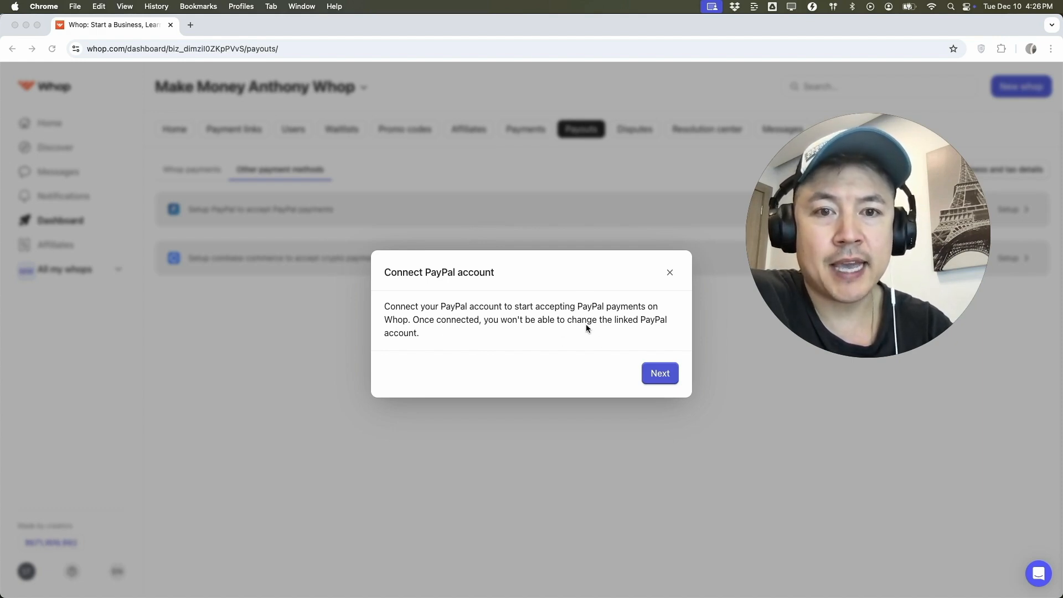
# Continue past the Connect PayPal account notice to PayPal's signup page.
pyautogui.click(658, 373)
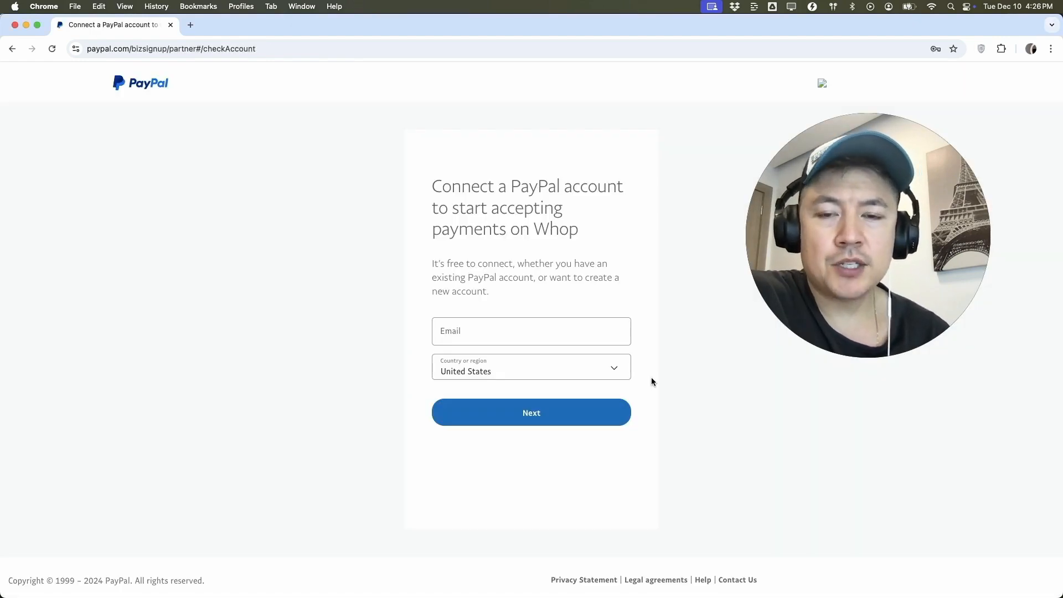
# Submit the PayPal email, allow Whop permission on the account, and return to Whop.
pyautogui.click(530, 331)
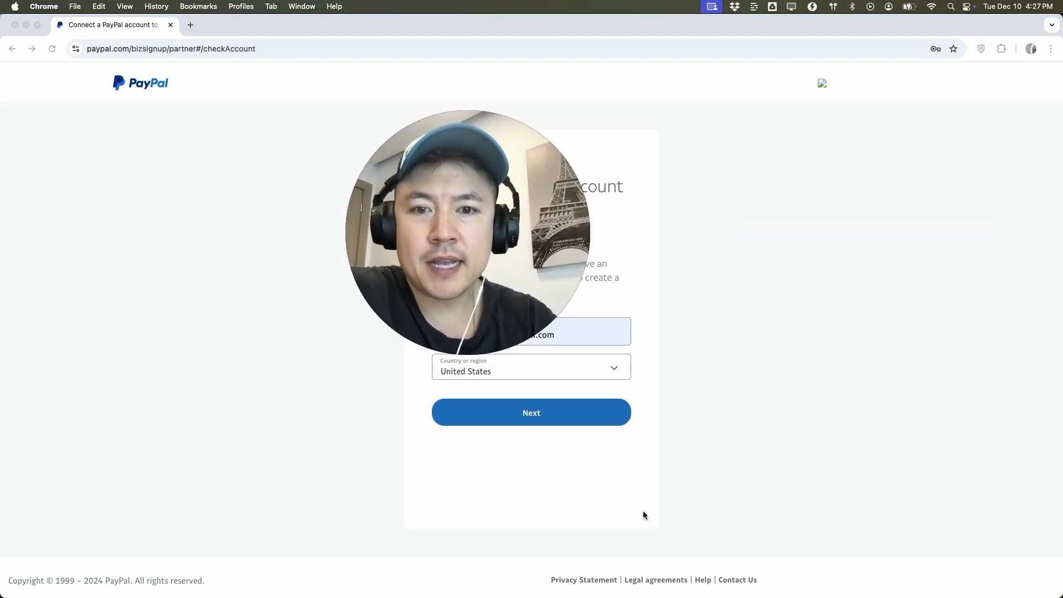
pyautogui.click(531, 411)
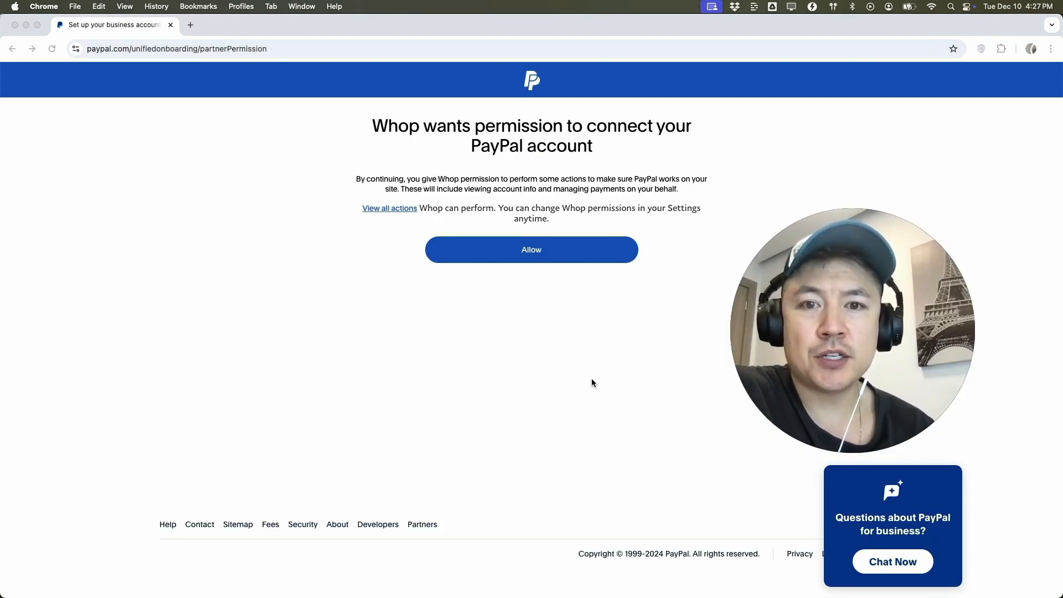
pyautogui.moveTo(491, 294)
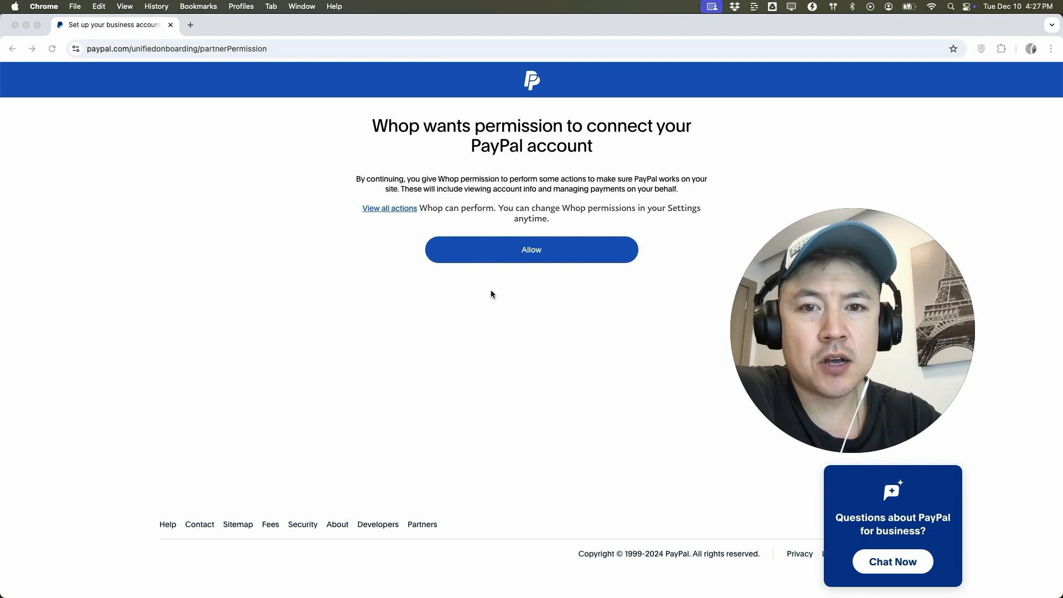
pyautogui.click(530, 250)
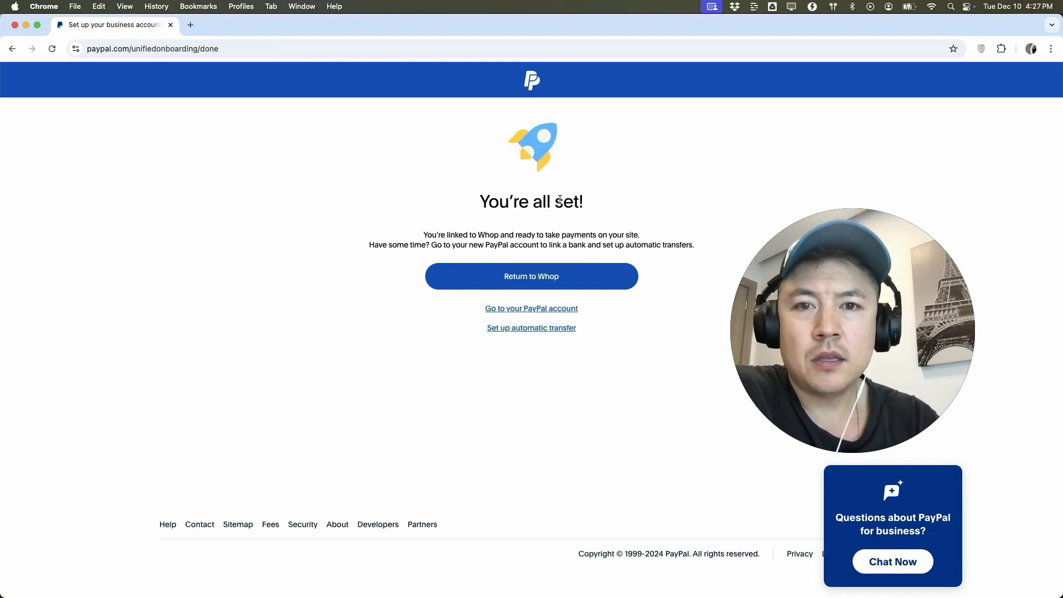
pyautogui.doubleClick(504, 202)
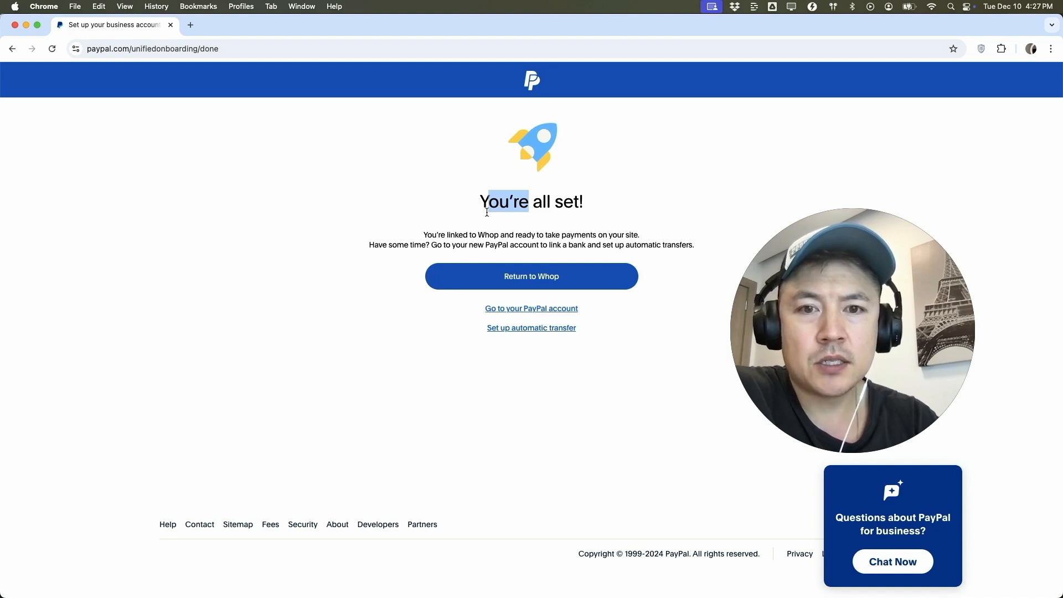
pyautogui.click(530, 276)
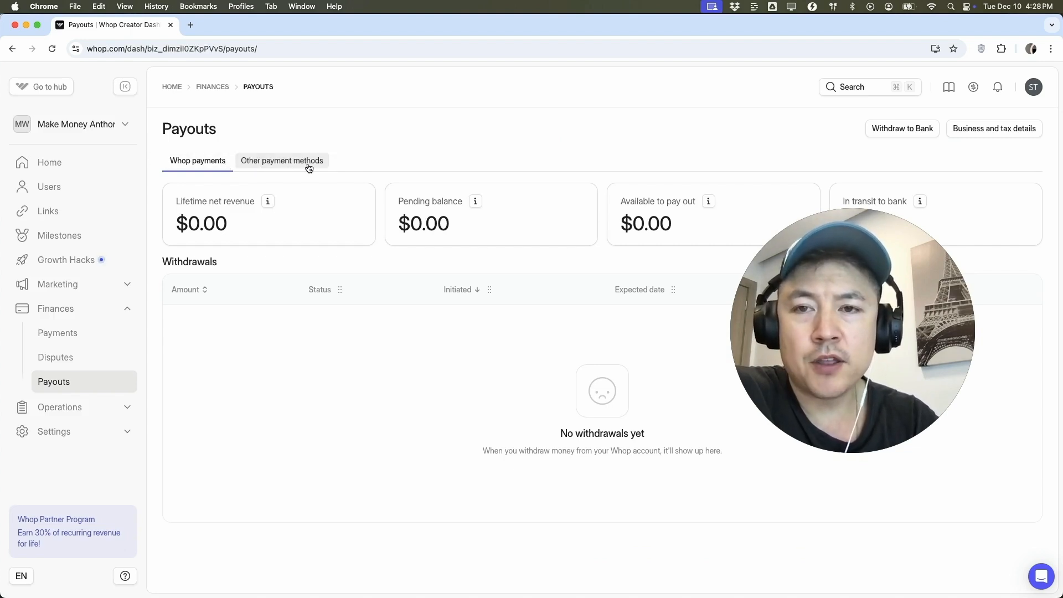
# View Other payment methods listing the PayPal account as Connected and Default.
pyautogui.click(281, 160)
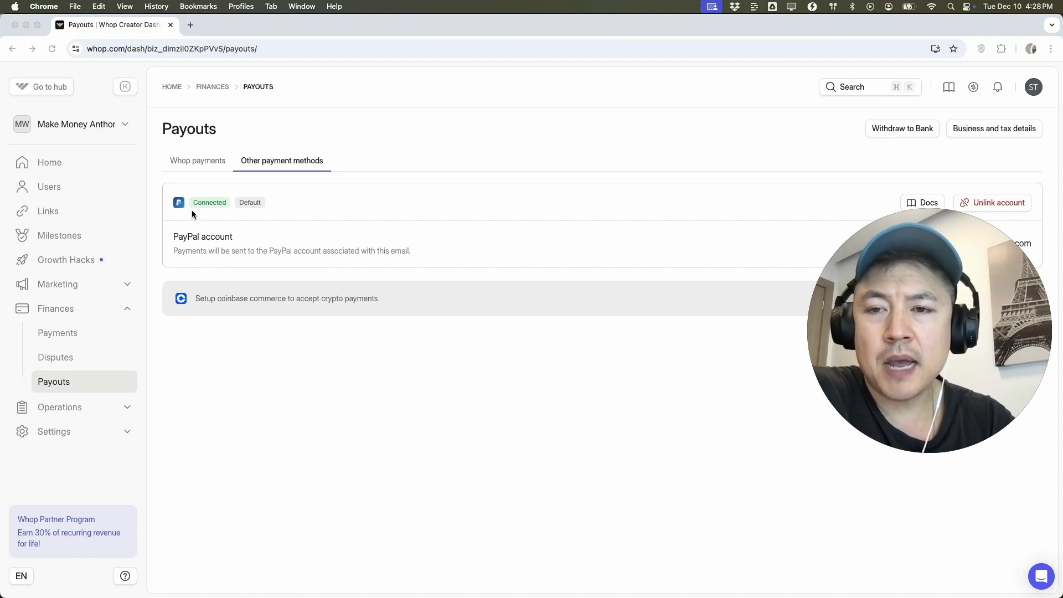
pyautogui.moveTo(328, 218)
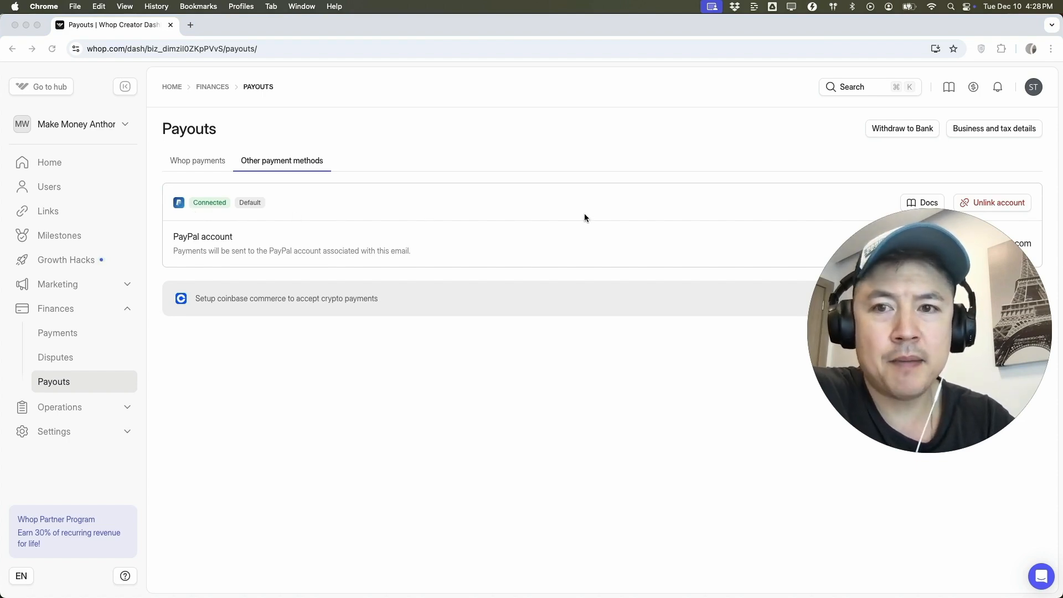
pyautogui.moveTo(593, 213)
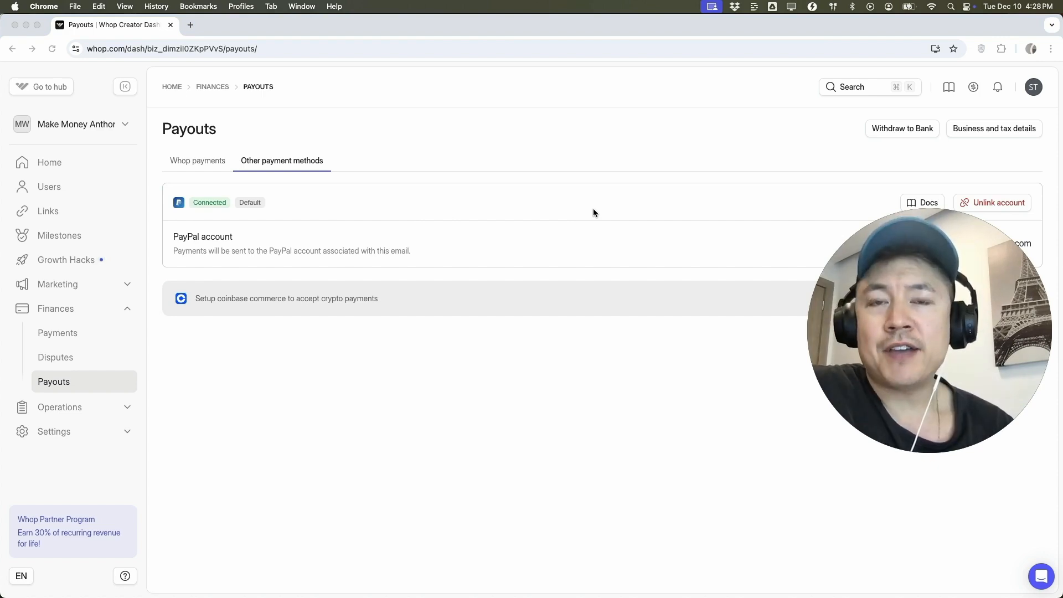